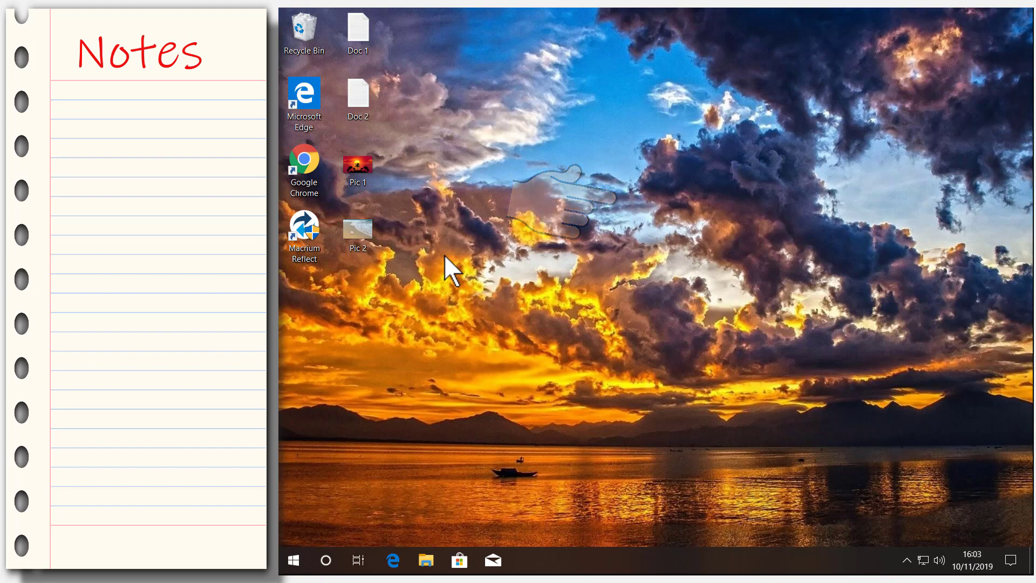
Browse the Pictures folder, then open Personalise > Background from the desktop menu.
{"action": "type", "text": "L"}
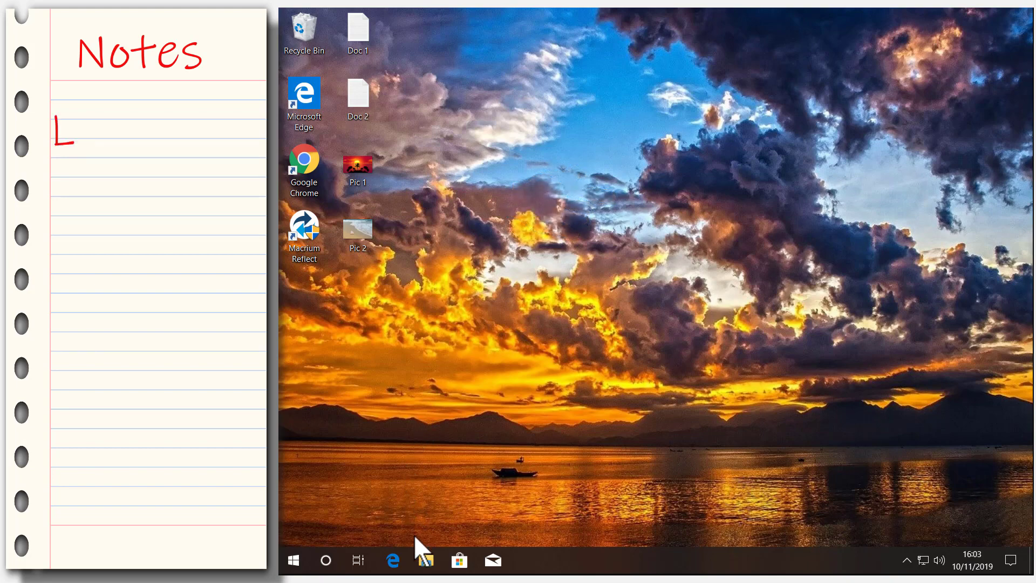
{"action": "left_click", "coordinate": [425, 559]}
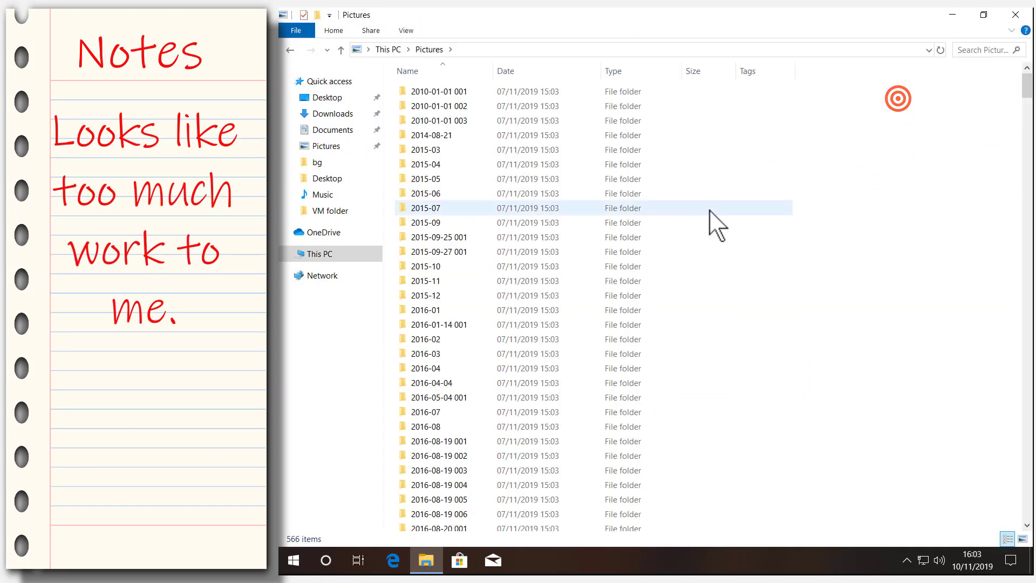
{"action": "scroll", "scroll_direction": "down", "scroll_amount": 3}
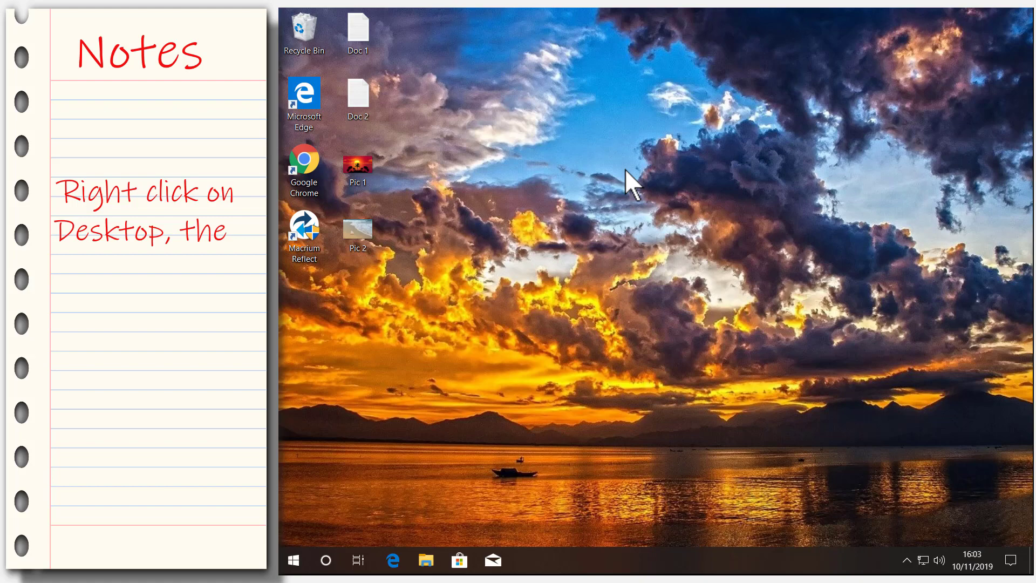
{"action": "right_click", "coordinate": [631, 179]}
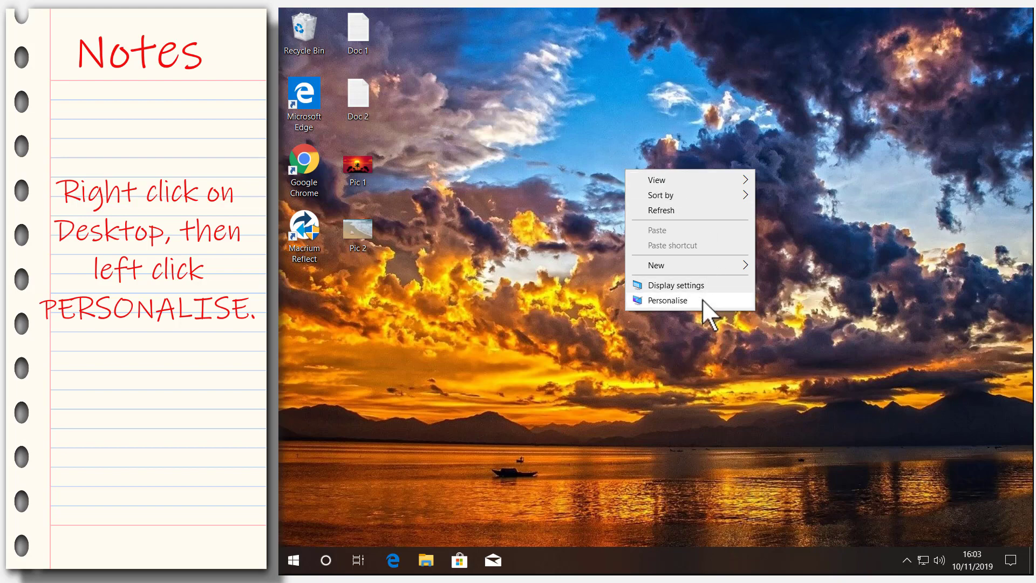
{"action": "left_click", "coordinate": [667, 300]}
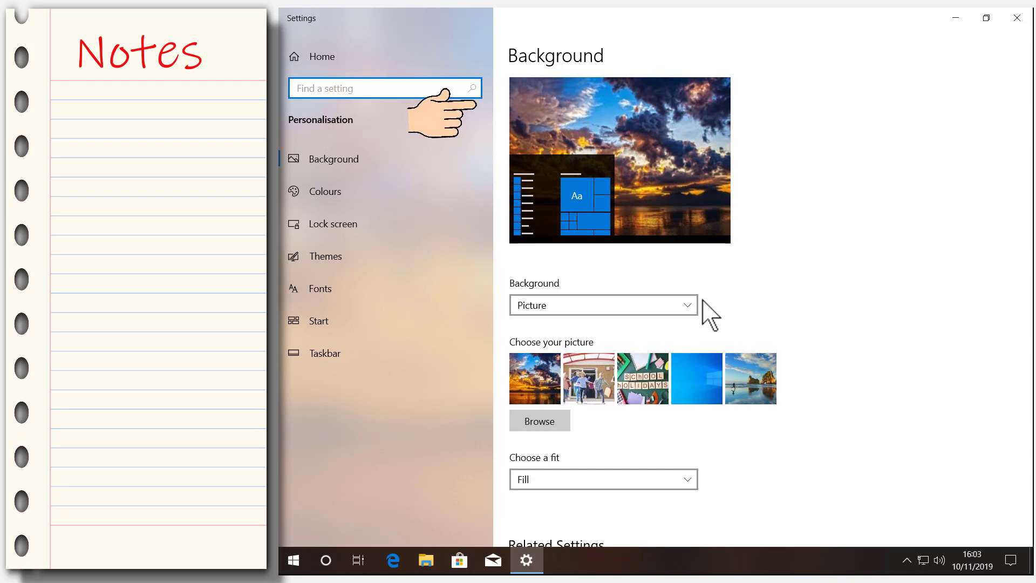
{"action": "mouse_move", "coordinate": [476, 132]}
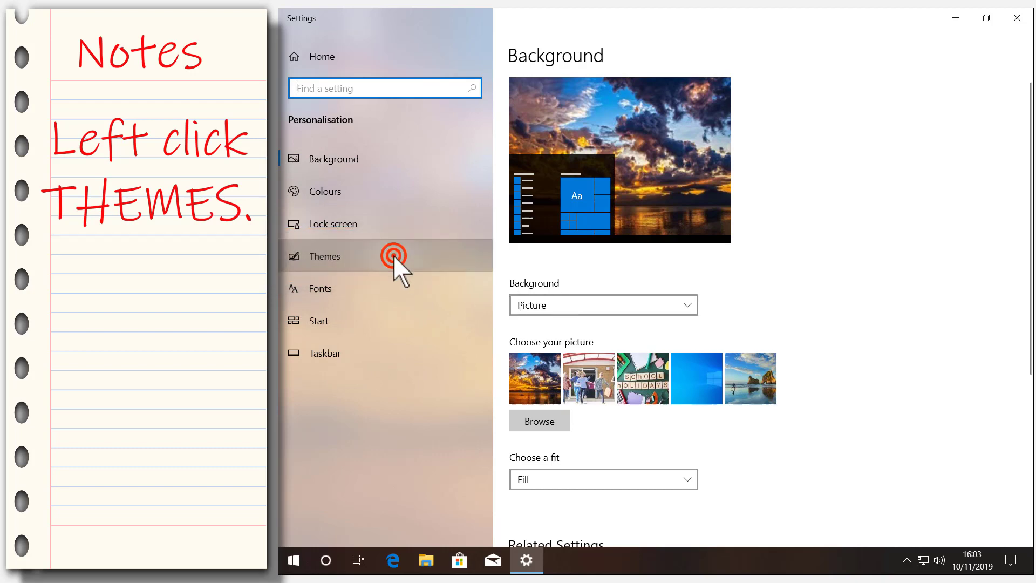
Check the Themes page, where the current theme's background is named Relax.
{"action": "left_click", "coordinate": [324, 255]}
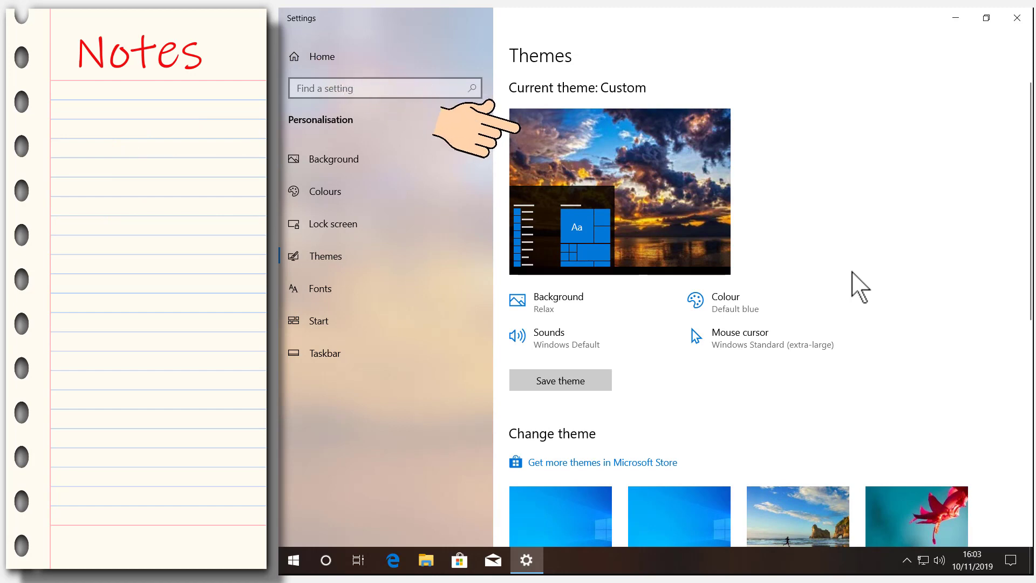
{"action": "mouse_move", "coordinate": [463, 211]}
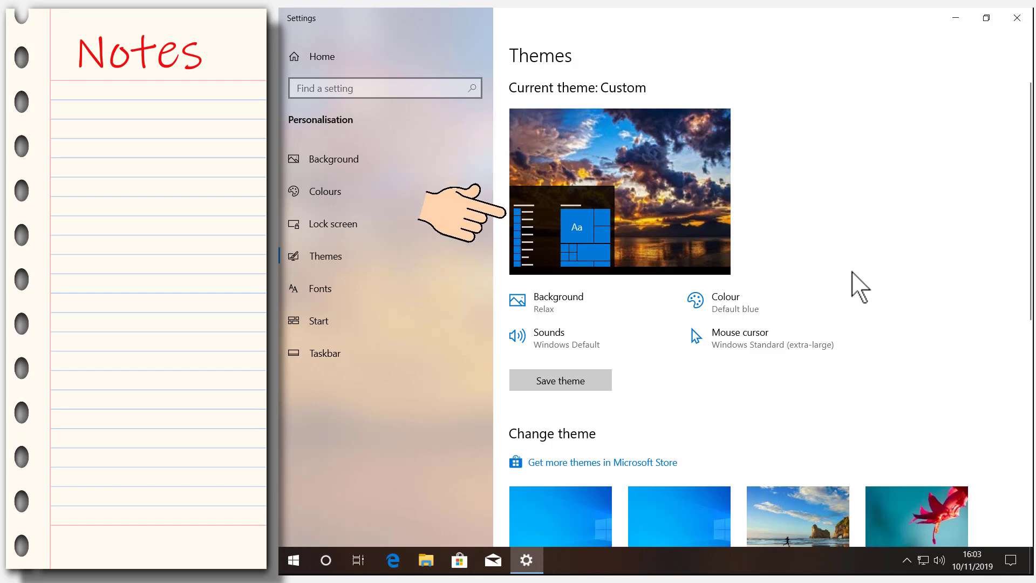
{"action": "mouse_move", "coordinate": [449, 298]}
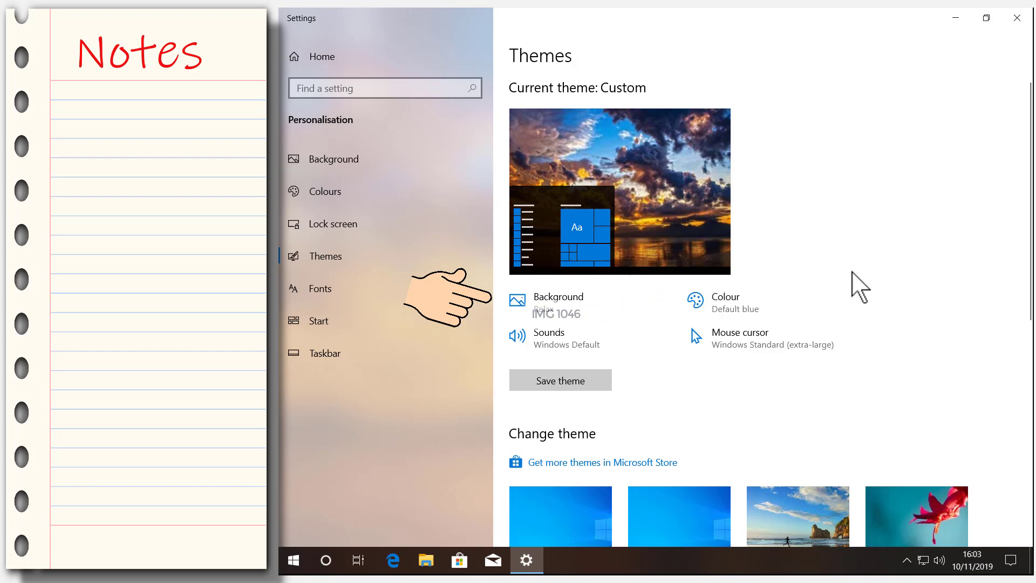
{"action": "left_click", "coordinate": [557, 301]}
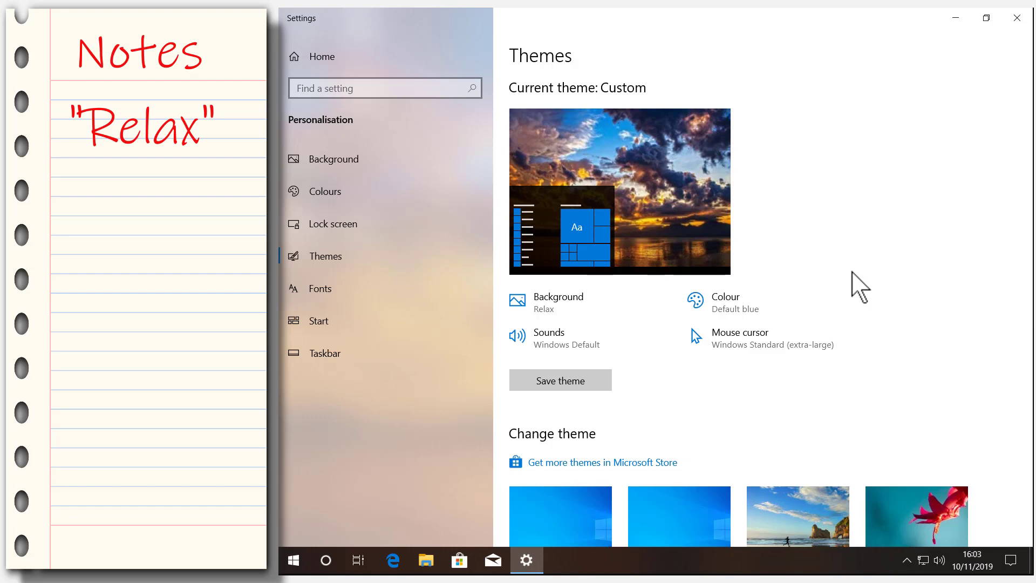
Search Start for 'relax' to find the Relax JPG in Pictures\bg.
{"action": "type", "text": "Cli"}
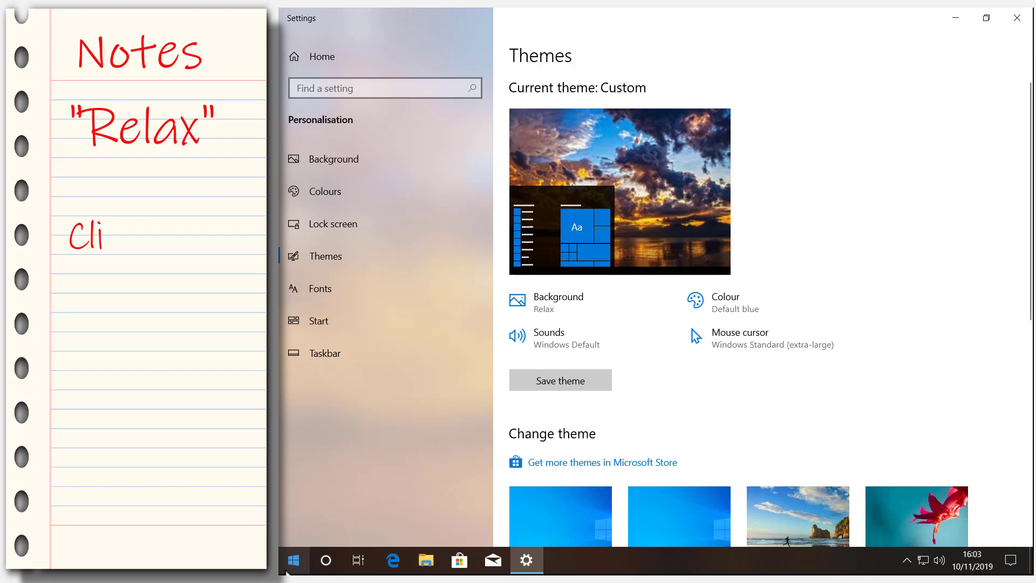
{"action": "left_click", "coordinate": [292, 560]}
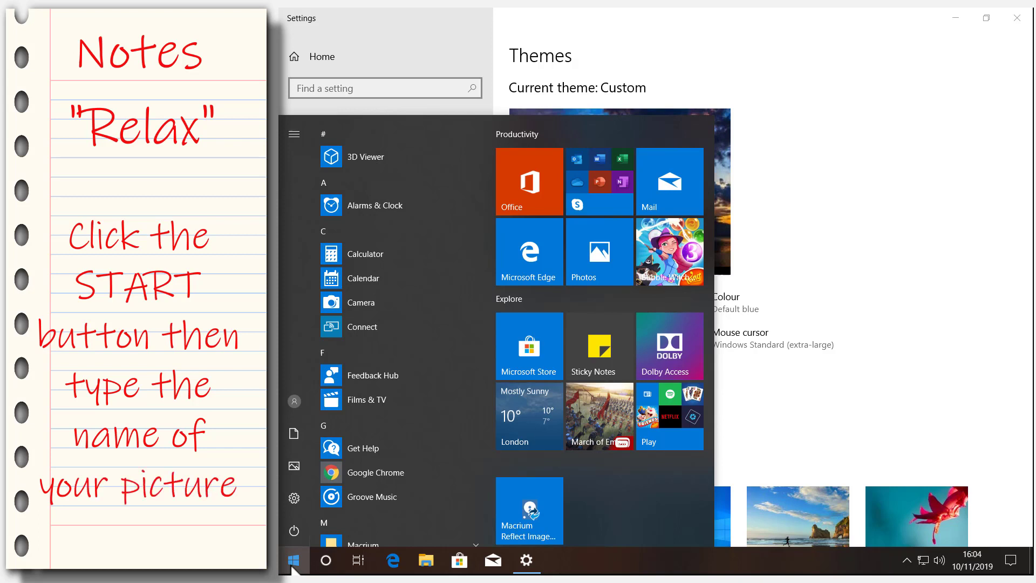
{"action": "type", "text": "relax"}
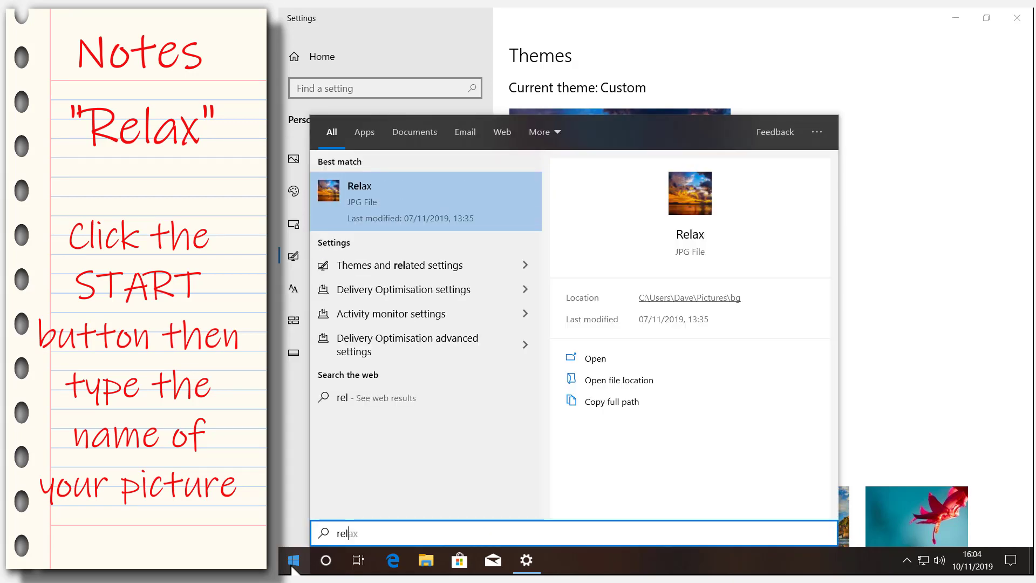
{"action": "type", "text": "ax"}
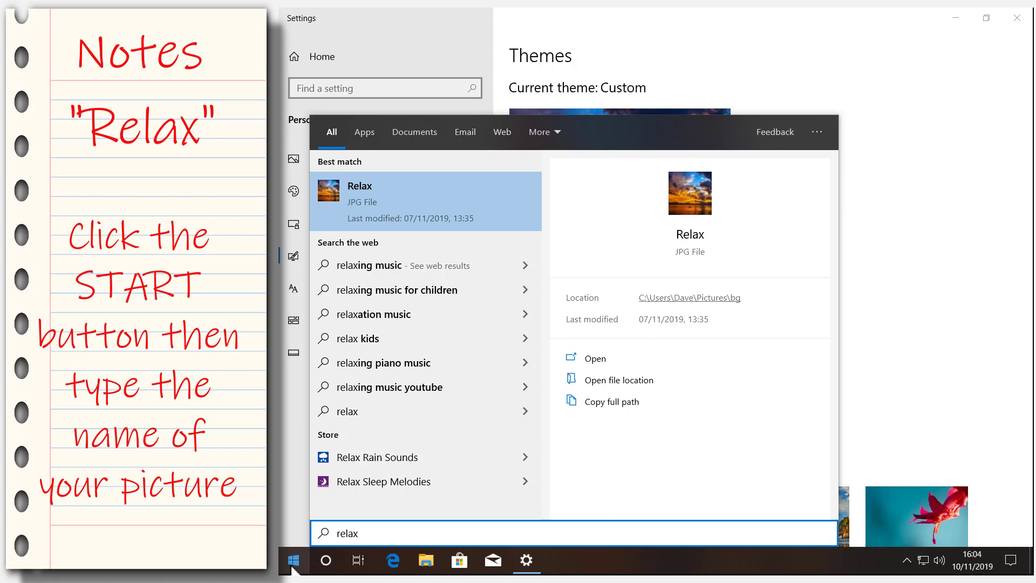
{"action": "mouse_move", "coordinate": [278, 57]}
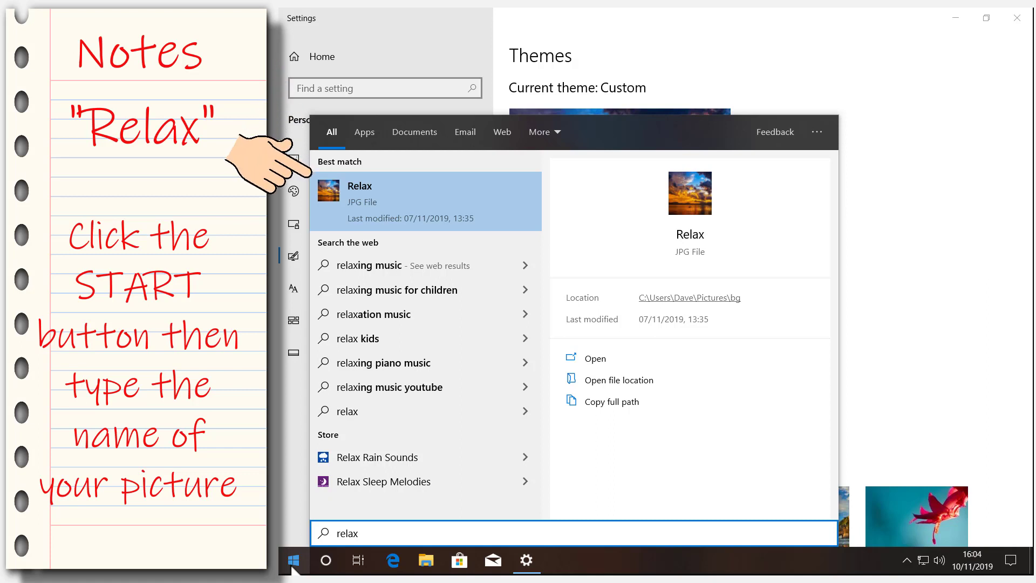
{"action": "mouse_move", "coordinate": [370, 205]}
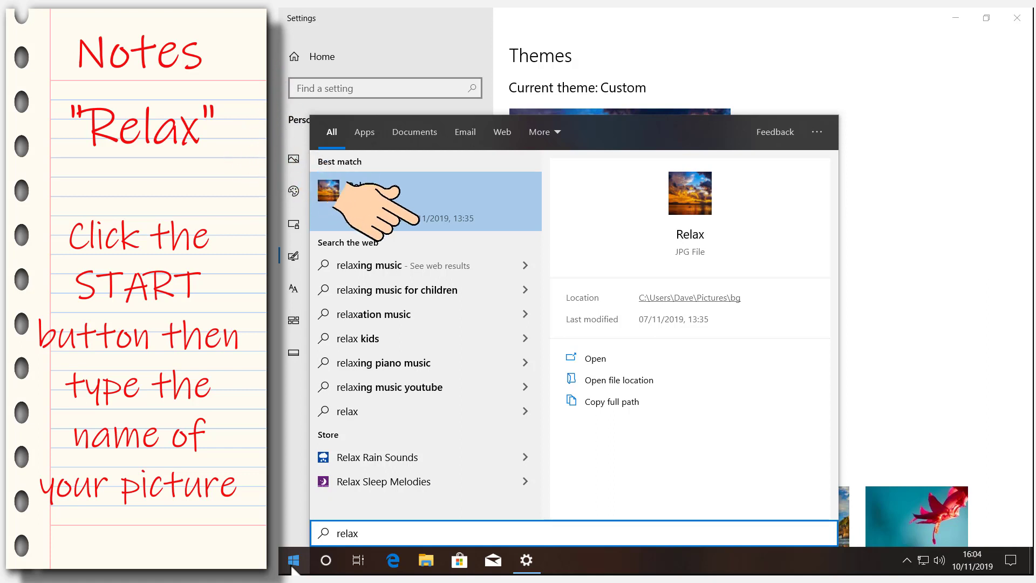
{"action": "mouse_move", "coordinate": [515, 270]}
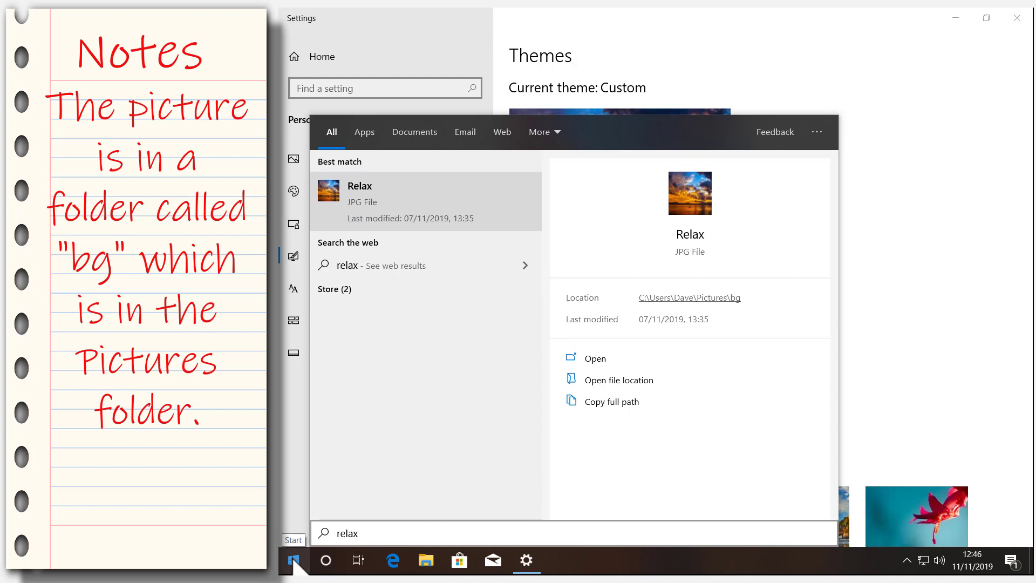
{"action": "mouse_move", "coordinate": [558, 481]}
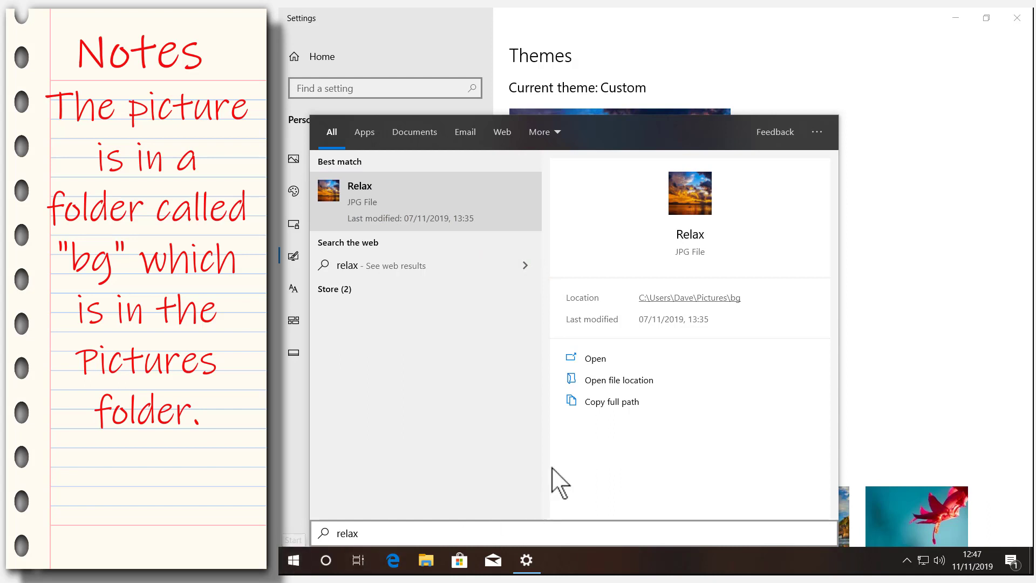
Open the Relax file's location and delete the 'wheres my hat' picture.
{"action": "left_click", "coordinate": [619, 380]}
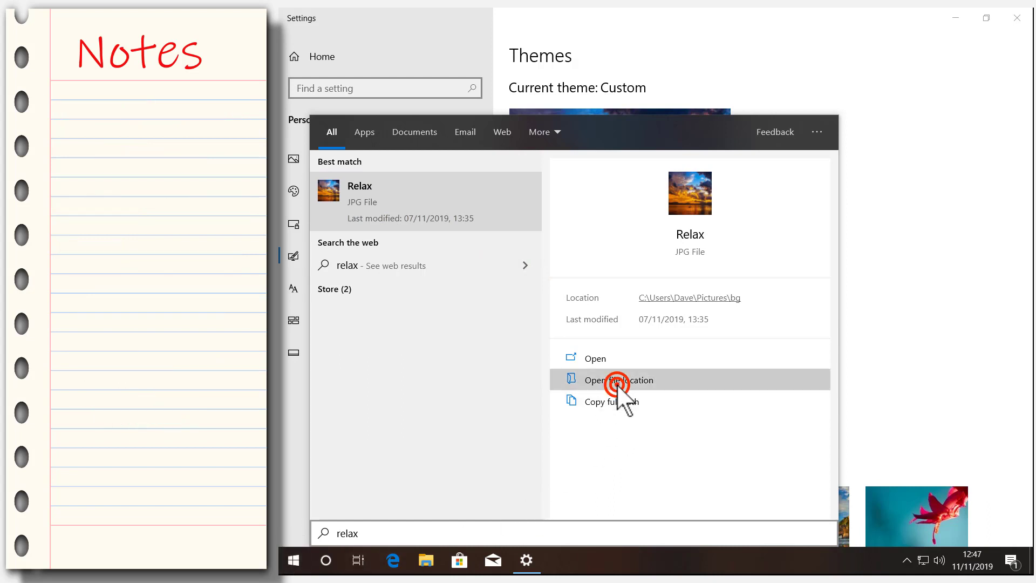
{"action": "left_click", "coordinate": [619, 380]}
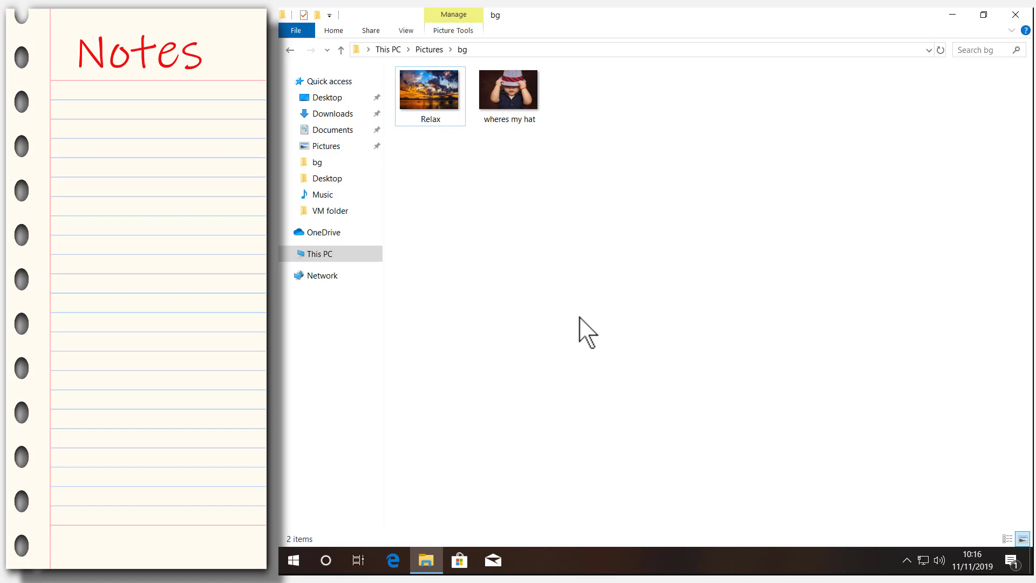
{"action": "right_click", "coordinate": [509, 89]}
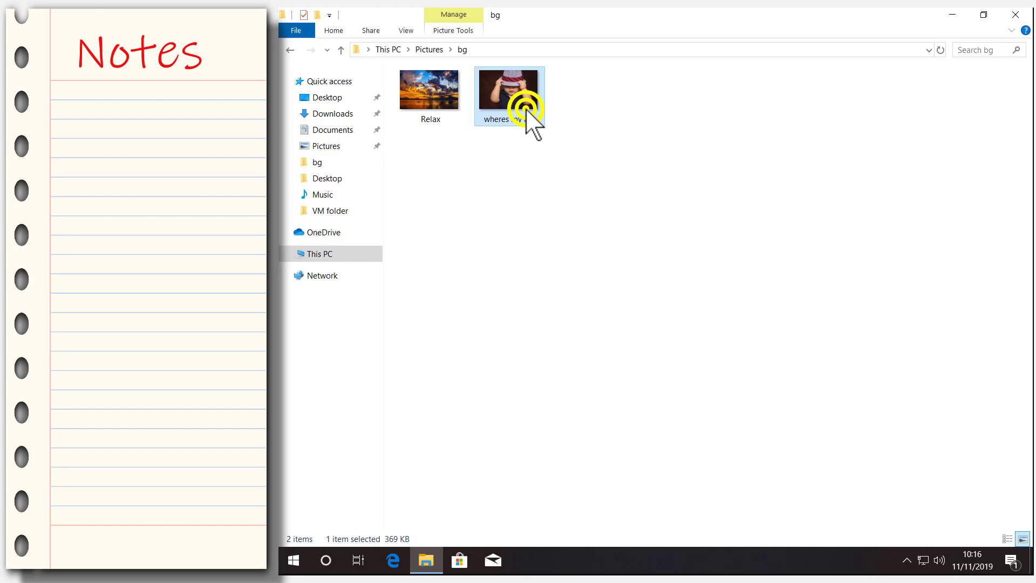
{"action": "right_click", "coordinate": [509, 89]}
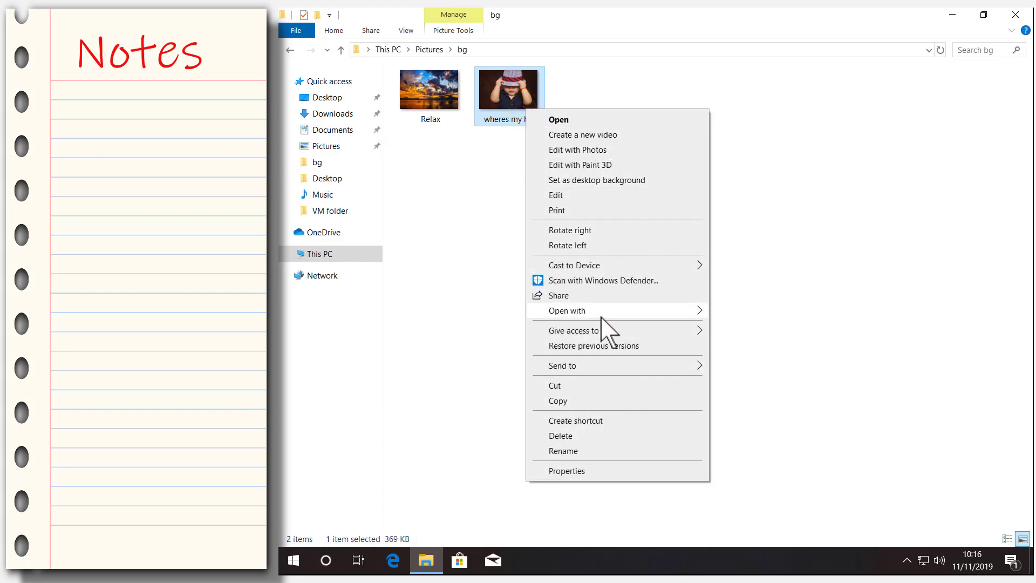
{"action": "left_click", "coordinate": [560, 436]}
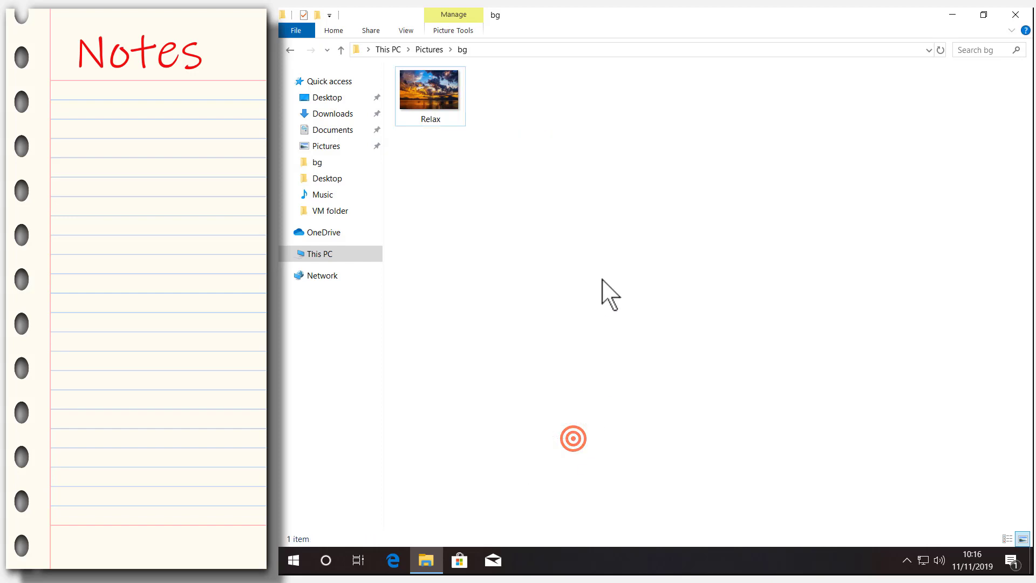
{"action": "mouse_move", "coordinate": [1017, 14]}
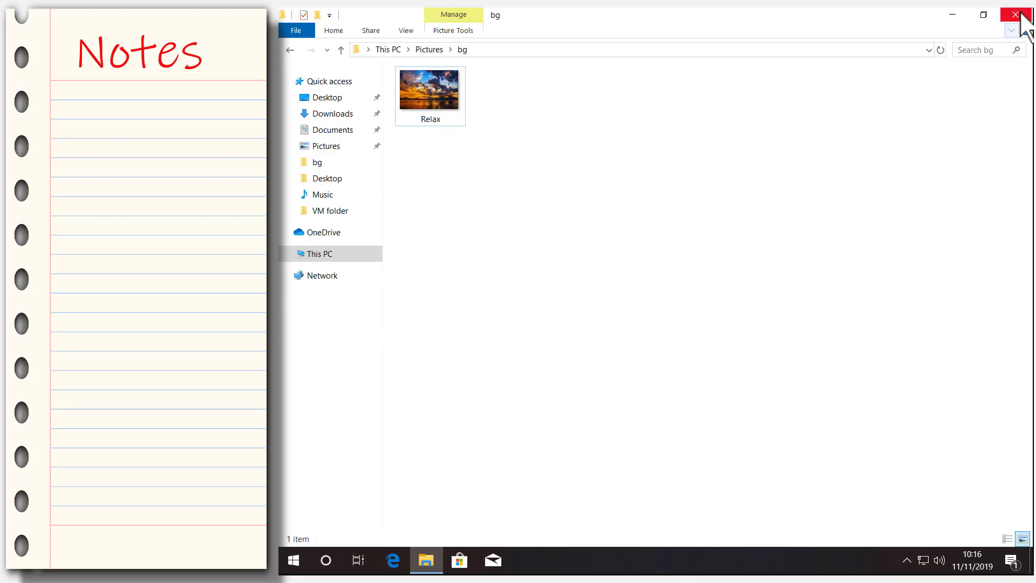
Close the bg folder window and reopen personalisation settings from the desktop.
{"action": "left_click", "coordinate": [1018, 15]}
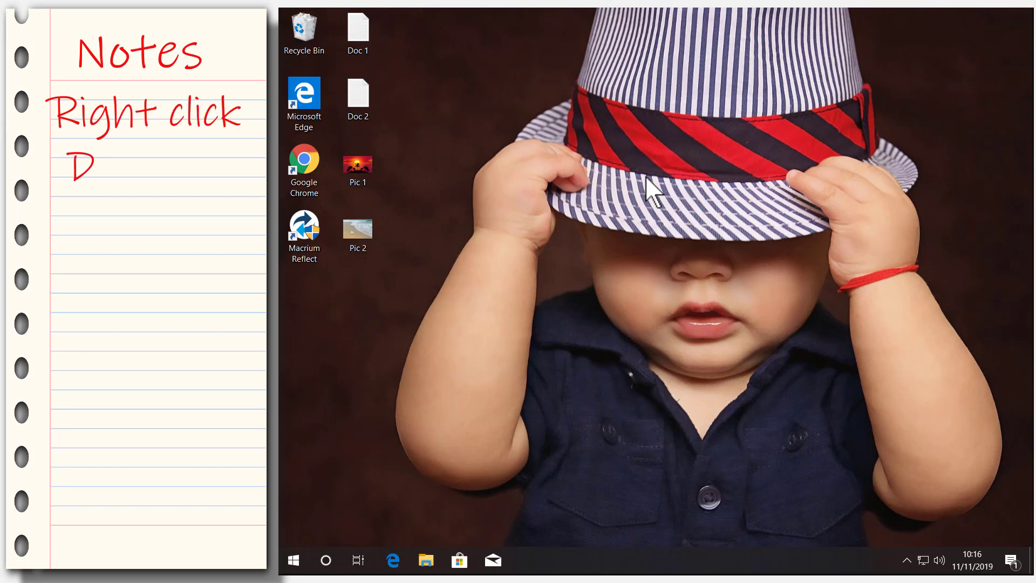
{"action": "right_click", "coordinate": [636, 278]}
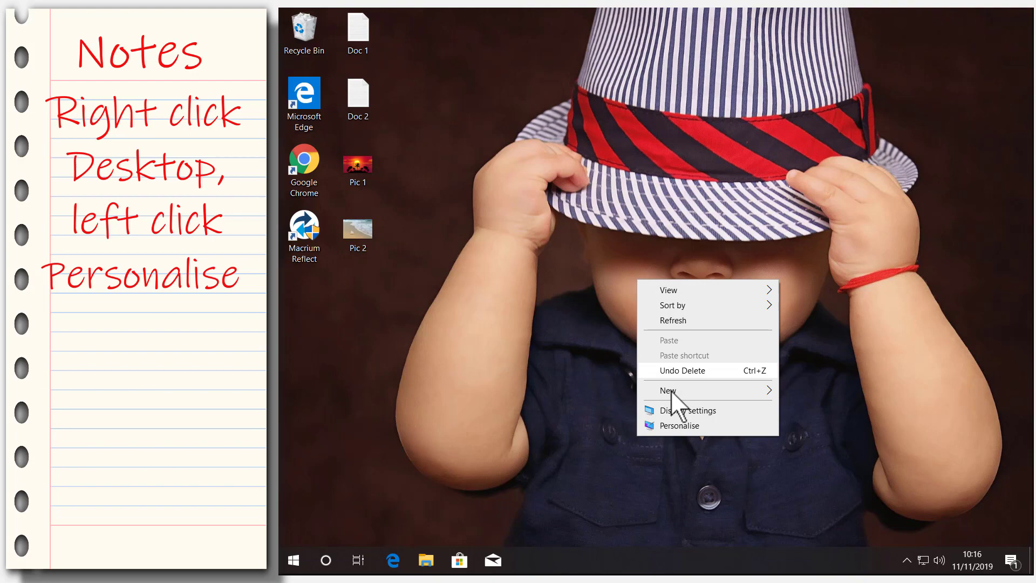
{"action": "left_click", "coordinate": [680, 426]}
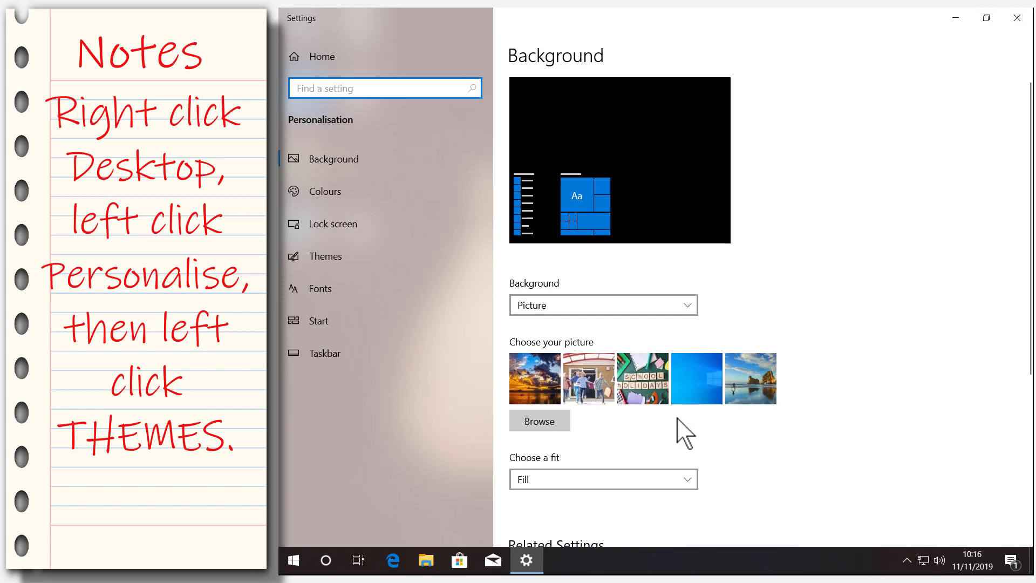
{"action": "mouse_move", "coordinate": [285, 54]}
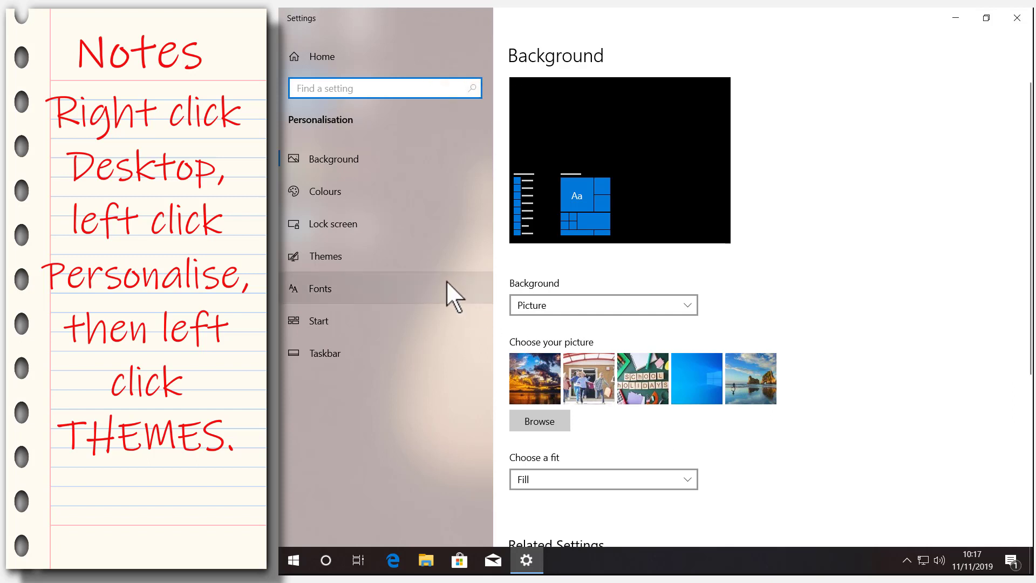
View the Themes page showing the background as 'wheres my hat'.
{"action": "left_click", "coordinate": [326, 256]}
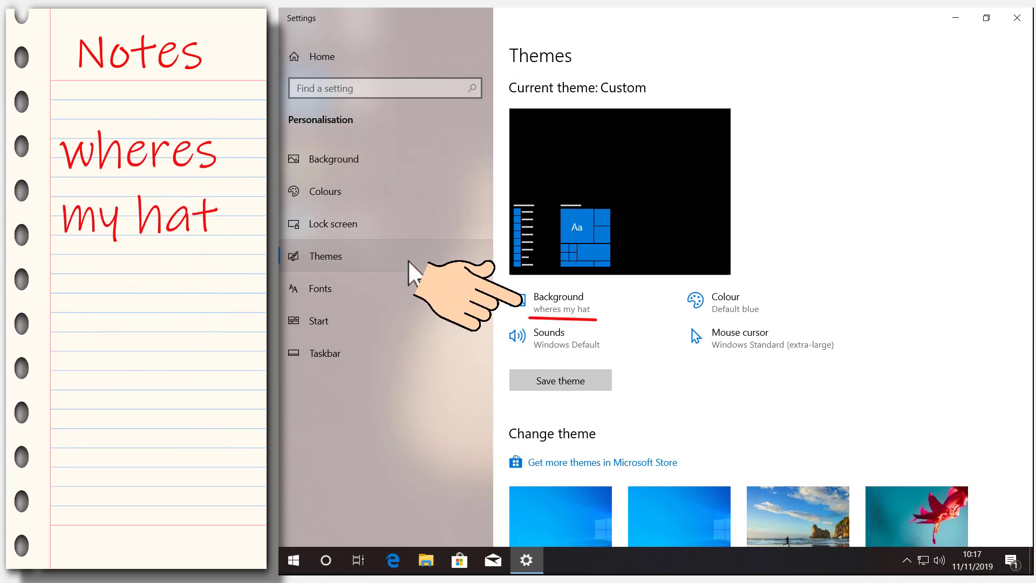
{"action": "mouse_move", "coordinate": [307, 548]}
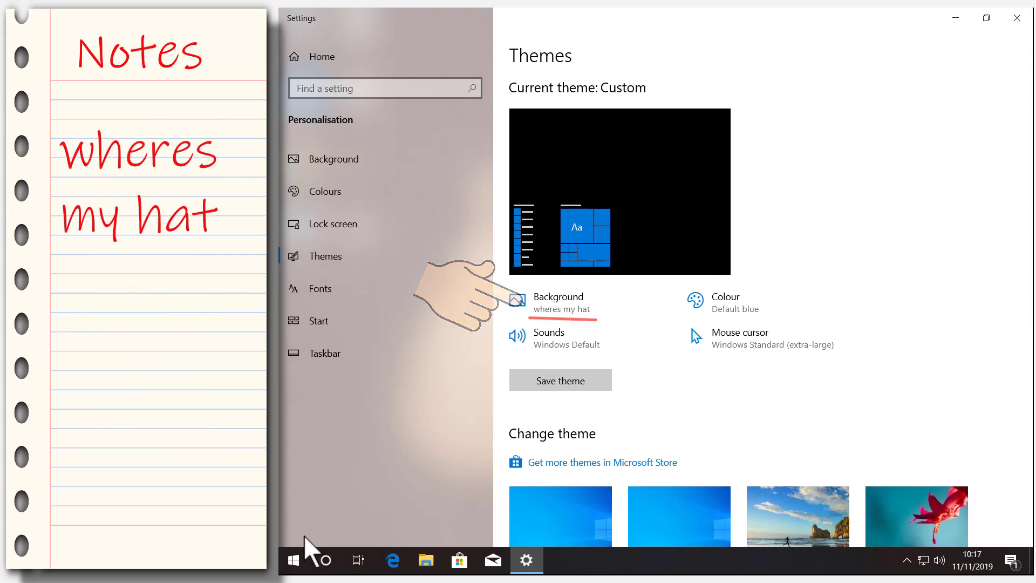
Search Start for 'wheres my hat', which returns only web results.
{"action": "left_click", "coordinate": [292, 560]}
{"action": "type", "text": "wheres my h"}
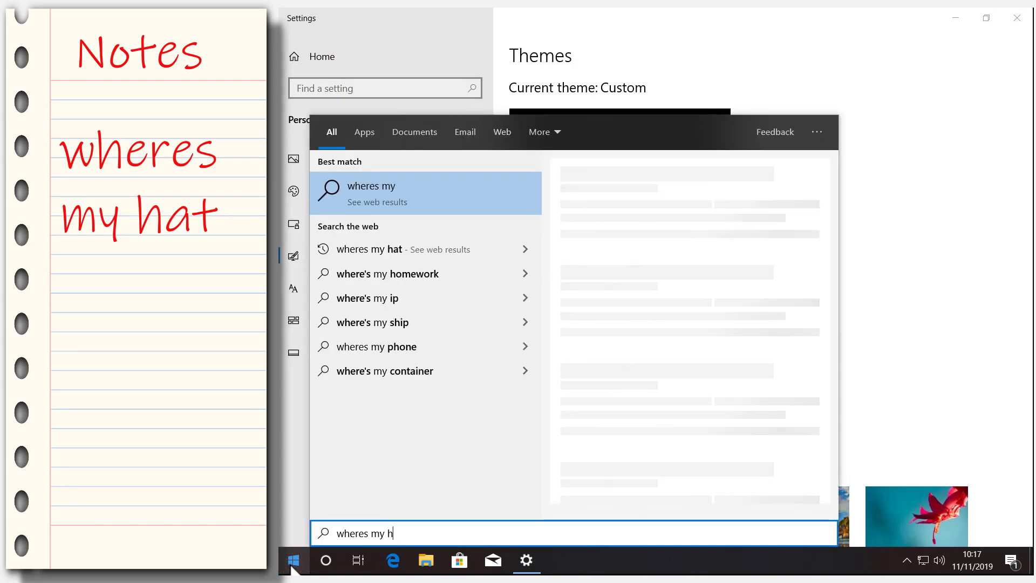
{"action": "type", "text": "at"}
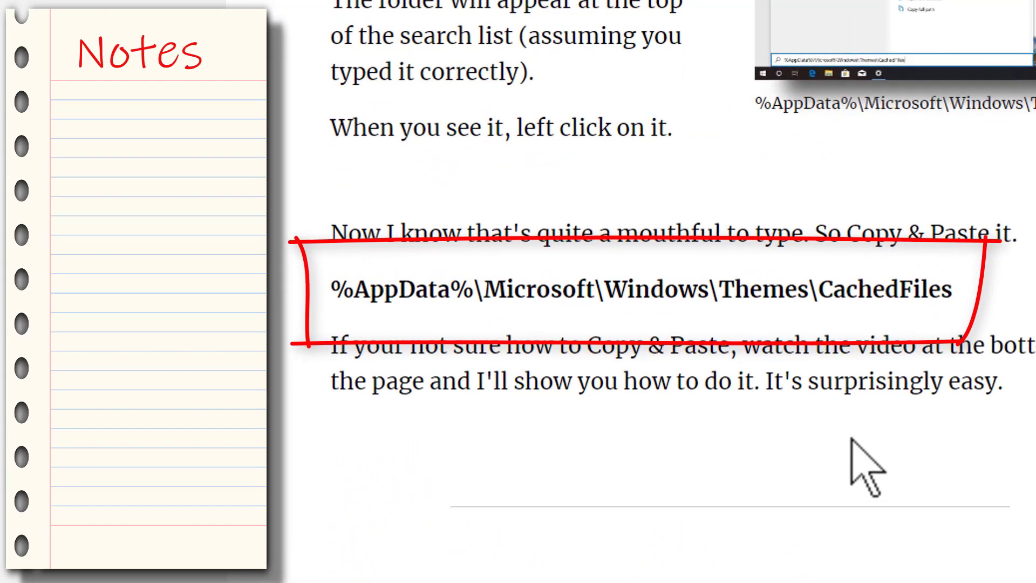
{"action": "mouse_move", "coordinate": [340, 294]}
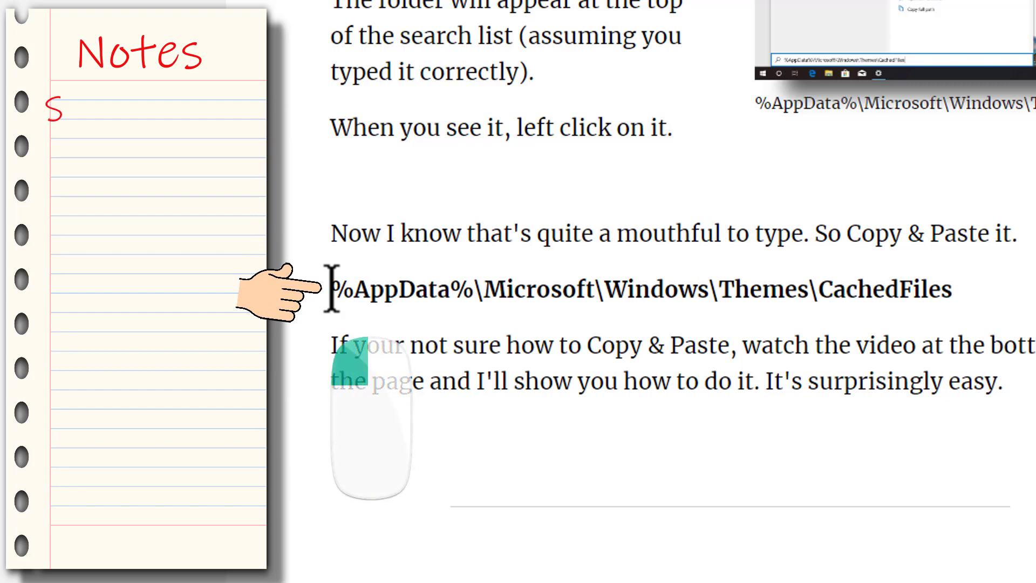
Highlight the %AppData%\Microsoft\Windows\Themes\CachedFiles path on the guide page.
{"action": "type", "text": "Select text by holding down left mouse button, then move mouse over the text"}
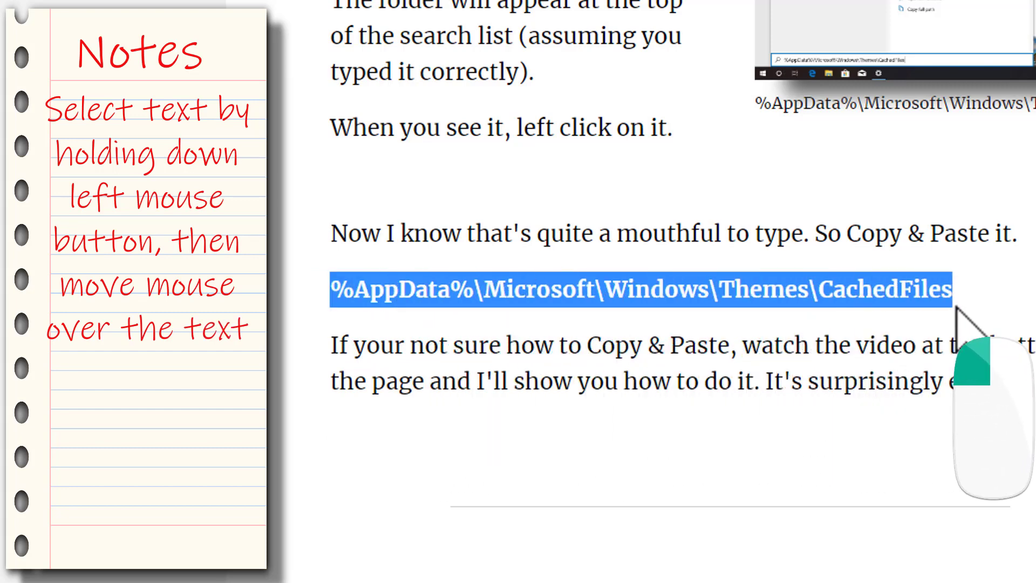
{"action": "mouse_move", "coordinate": [984, 548]}
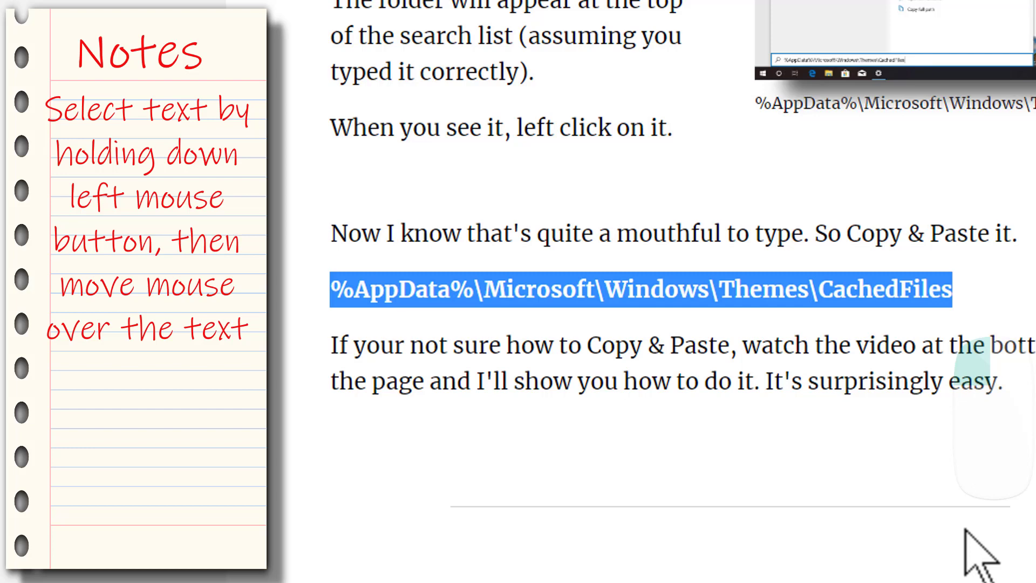
{"action": "mouse_move", "coordinate": [978, 556]}
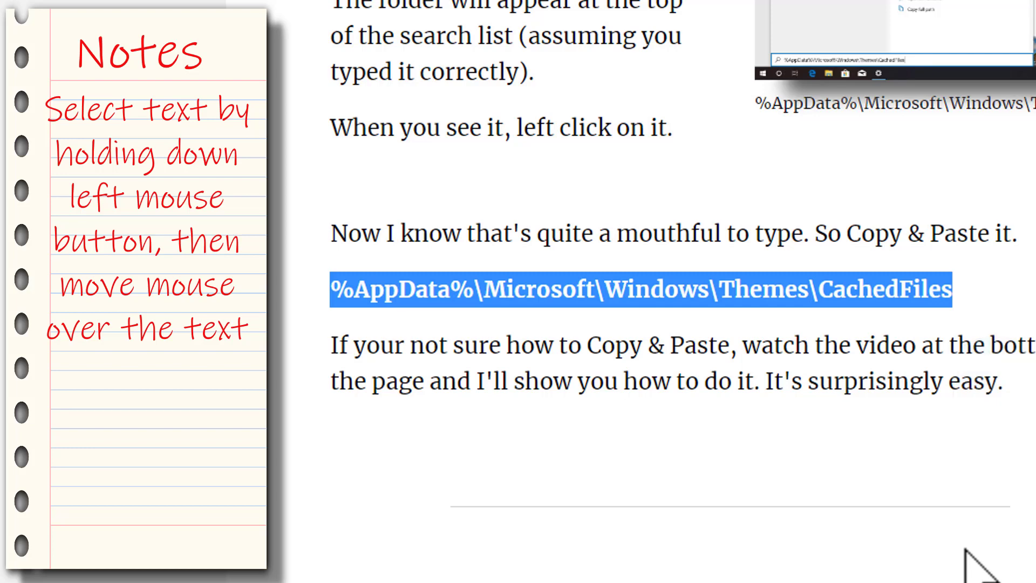
Reselect the CachedFiles path and copy it via the right-click menu.
{"action": "left_click", "coordinate": [969, 343]}
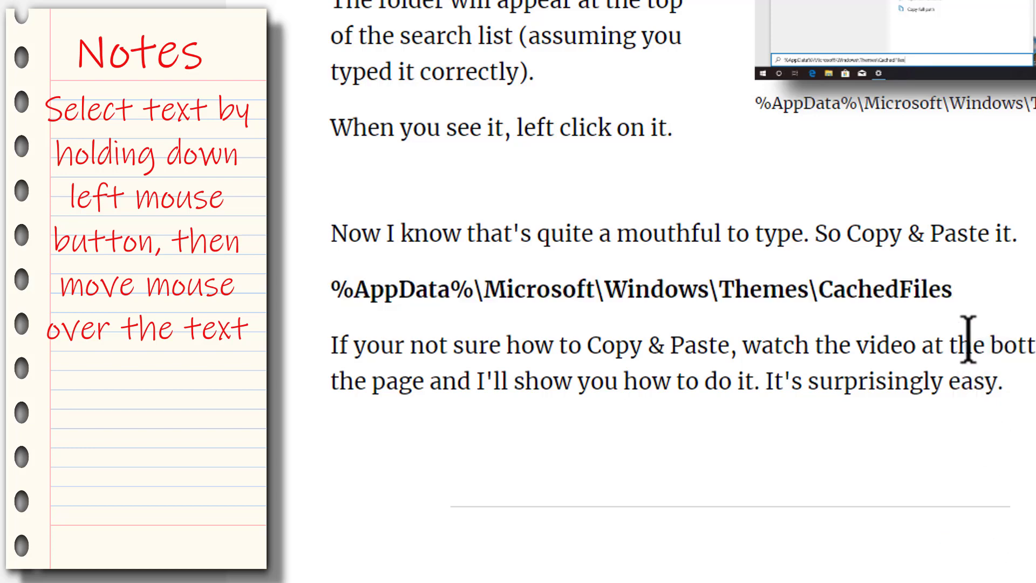
{"action": "mouse_move", "coordinate": [951, 288]}
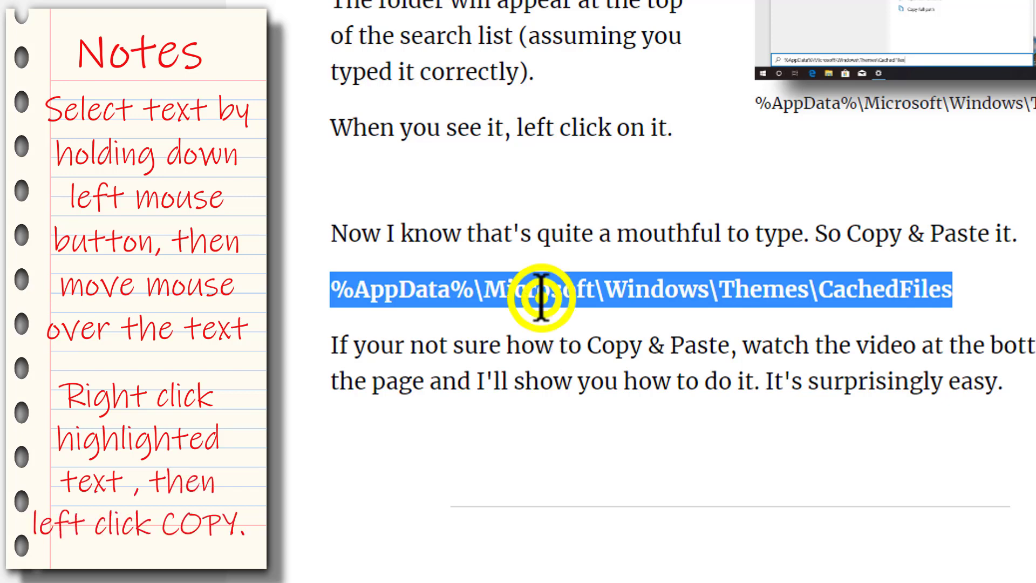
{"action": "right_click", "coordinate": [542, 289]}
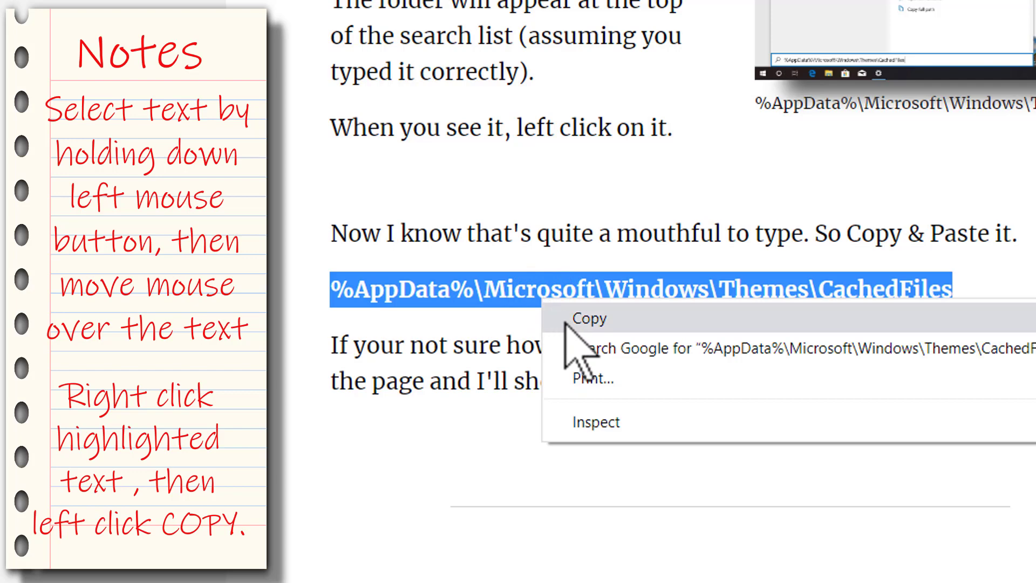
{"action": "left_click", "coordinate": [588, 318]}
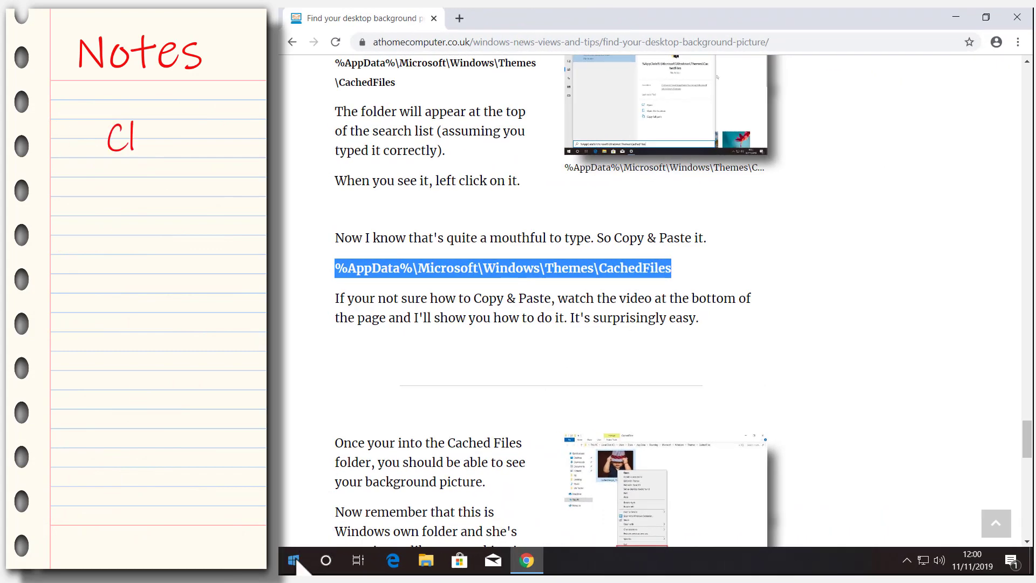
Paste the CachedFiles path into Start search with Ctrl+V to open the folder.
{"action": "left_click", "coordinate": [292, 561]}
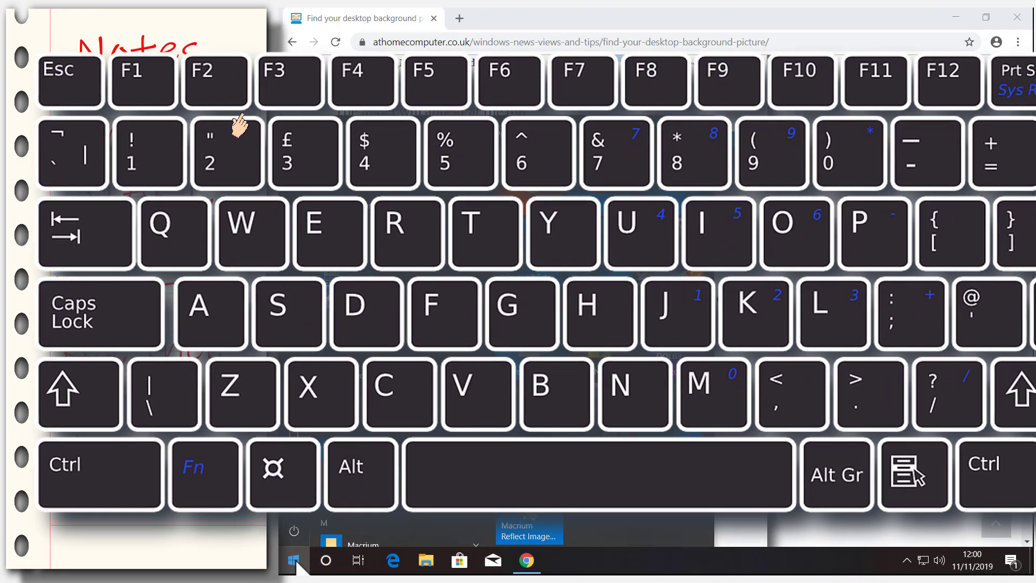
{"action": "mouse_move", "coordinate": [79, 396]}
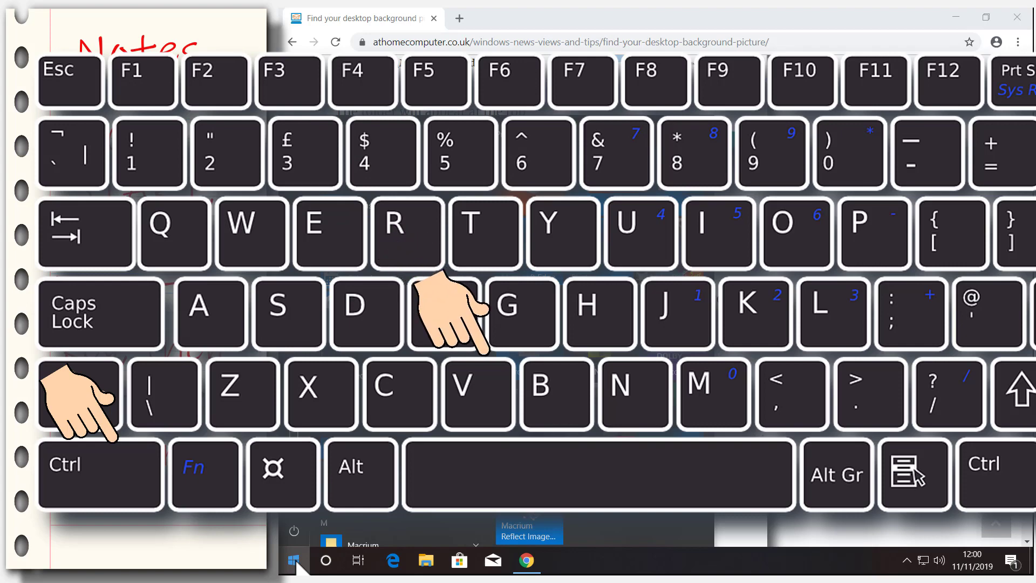
{"action": "left_click", "coordinate": [293, 562]}
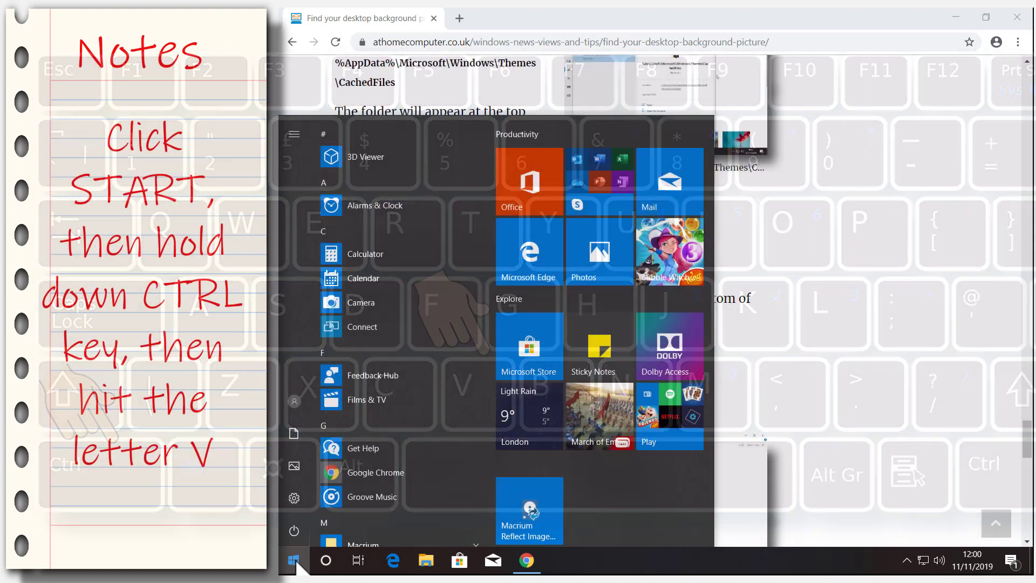
{"action": "key", "text": "ctrl+v"}
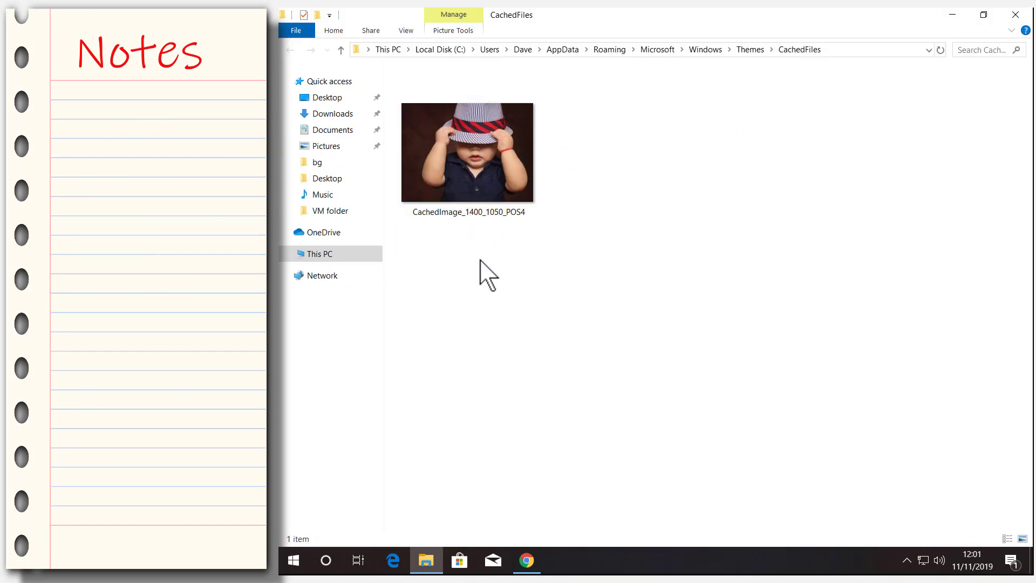
Copy the cached image CachedImage_1400_1050_POS4 from the CachedFiles folder.
{"action": "type", "text": "Copy & Paste"}
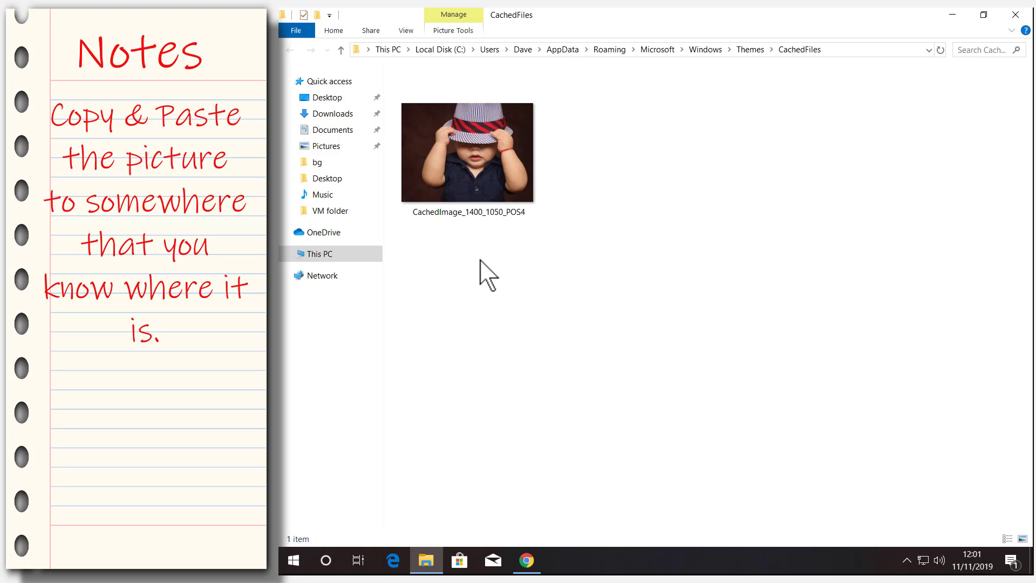
{"action": "right_click", "coordinate": [468, 152]}
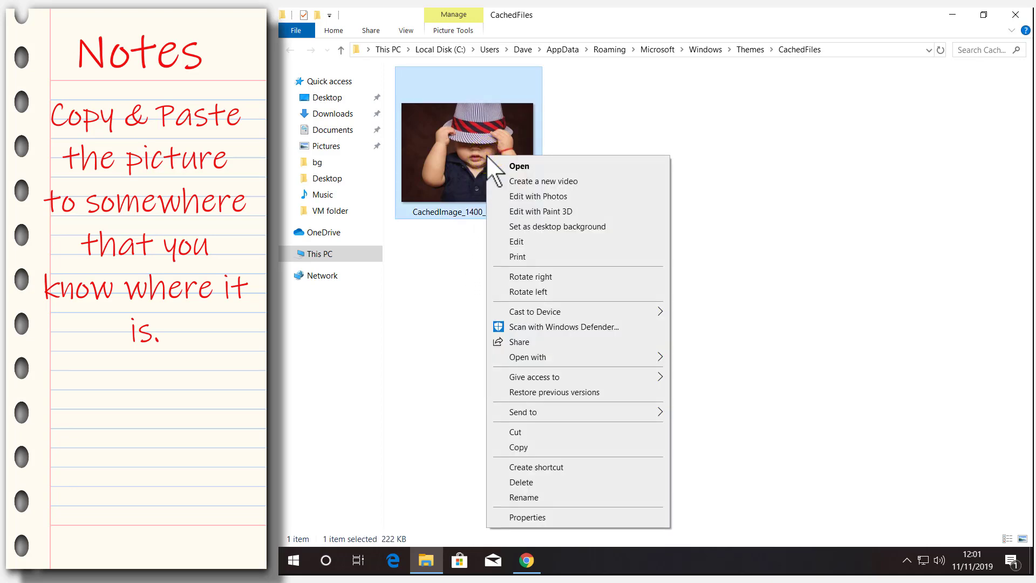
{"action": "mouse_move", "coordinate": [541, 456]}
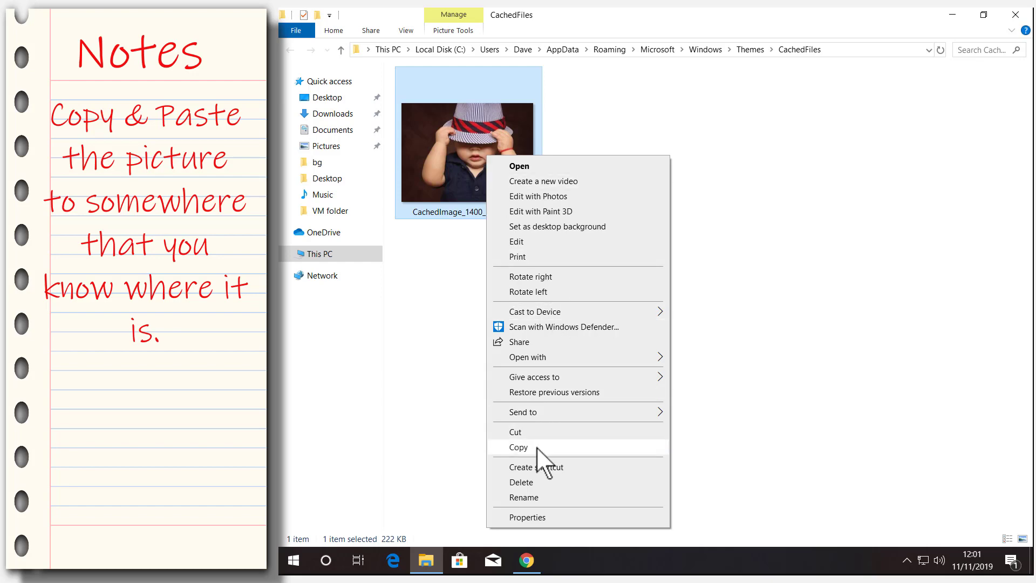
{"action": "left_click", "coordinate": [518, 448]}
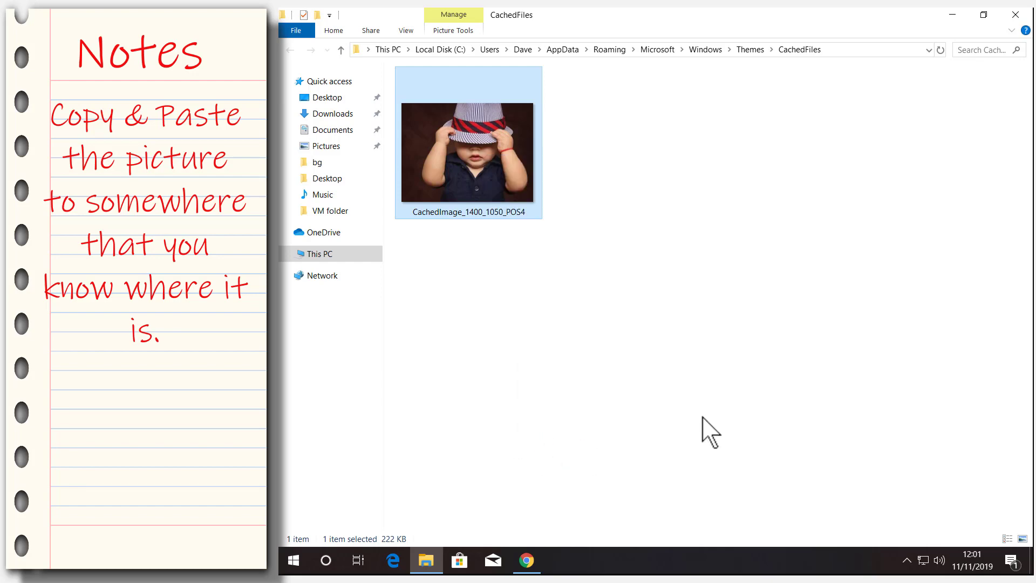
{"action": "left_click", "coordinate": [525, 560]}
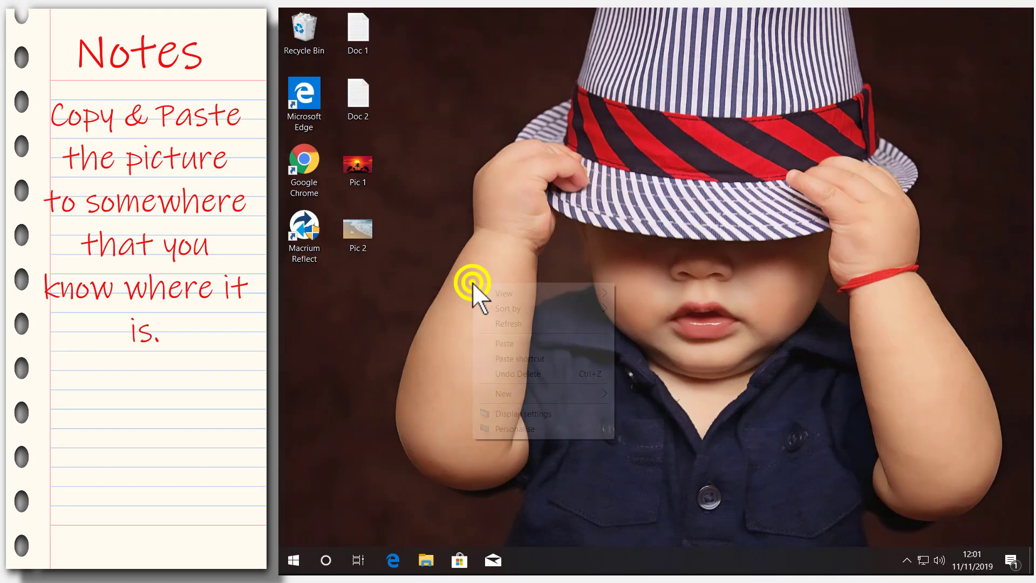
Paste the cached baby-in-hat picture onto the desktop and bring up its options.
{"action": "left_click", "coordinate": [504, 343]}
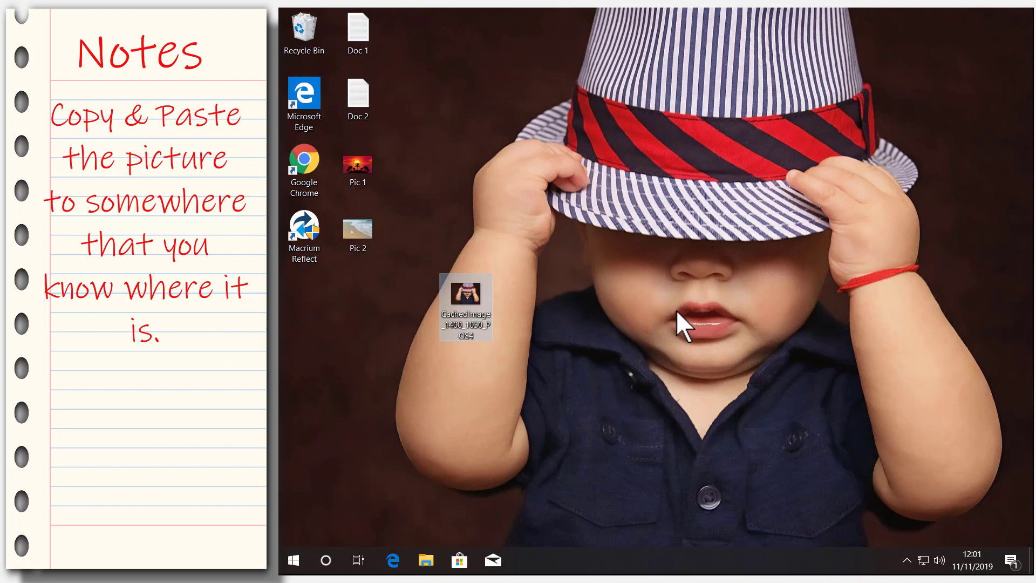
{"action": "mouse_move", "coordinate": [498, 330]}
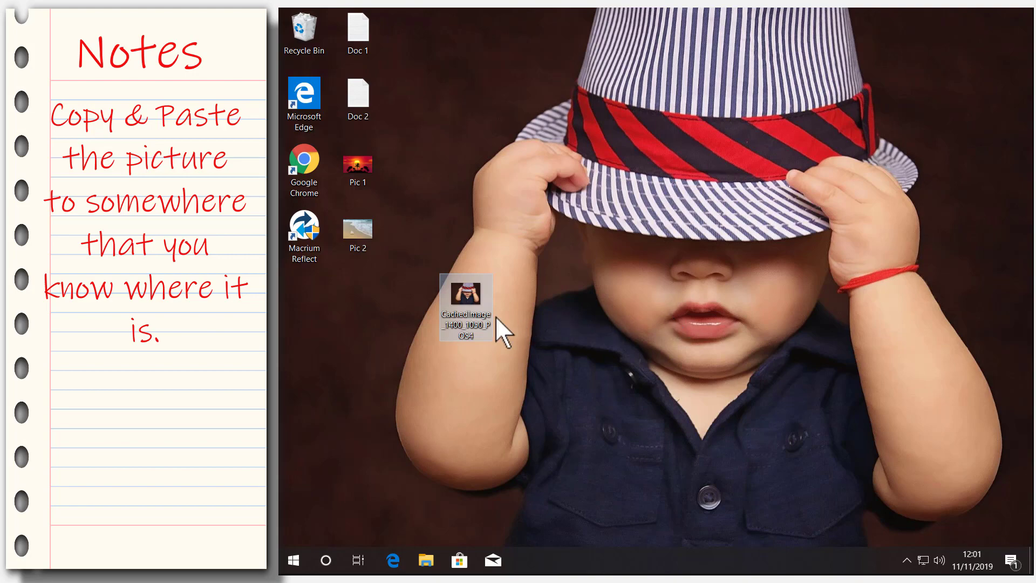
{"action": "right_click", "coordinate": [466, 304]}
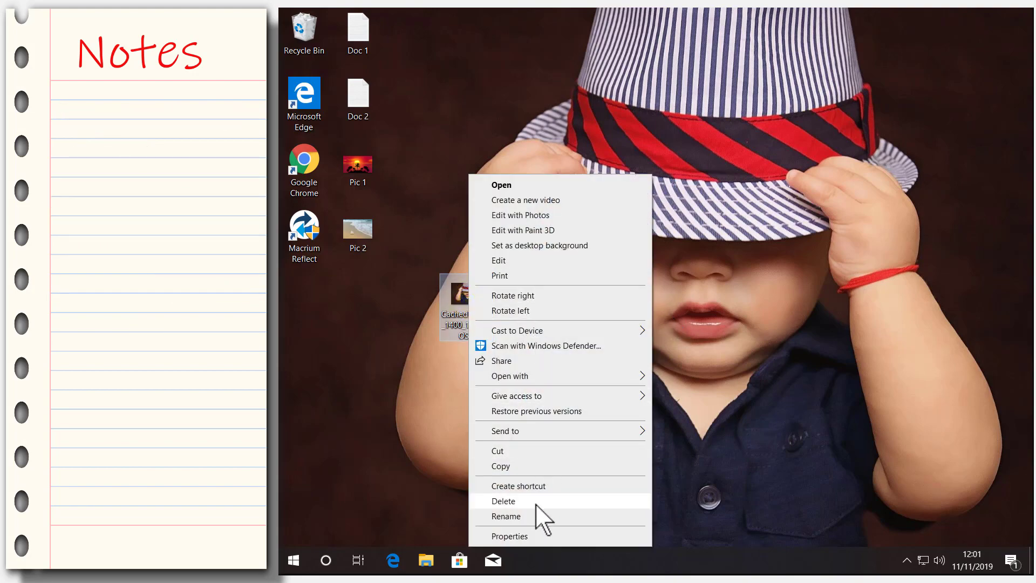